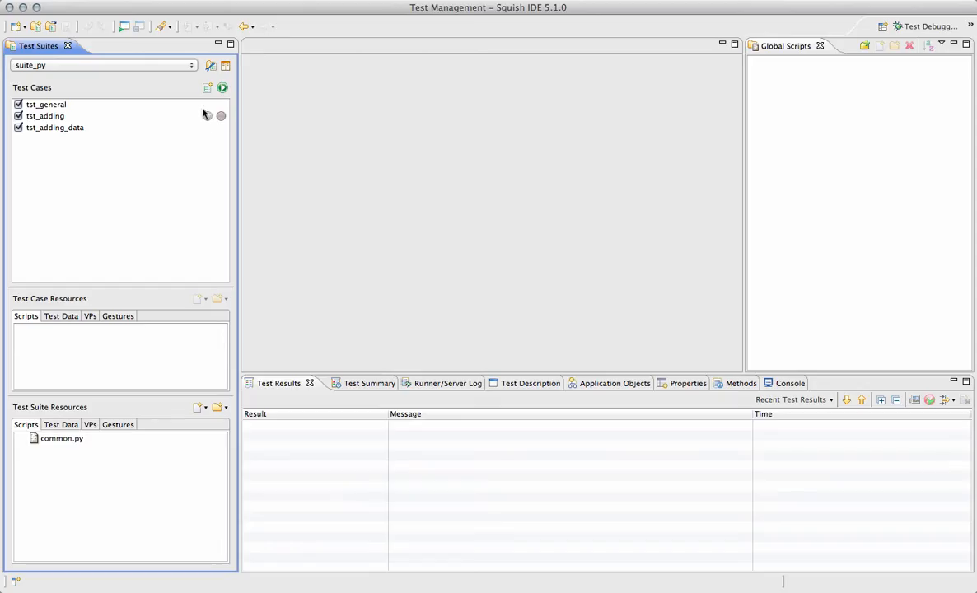
- Create test case tst_case1 in suite_py and open its empty test.py script
click(208, 87)
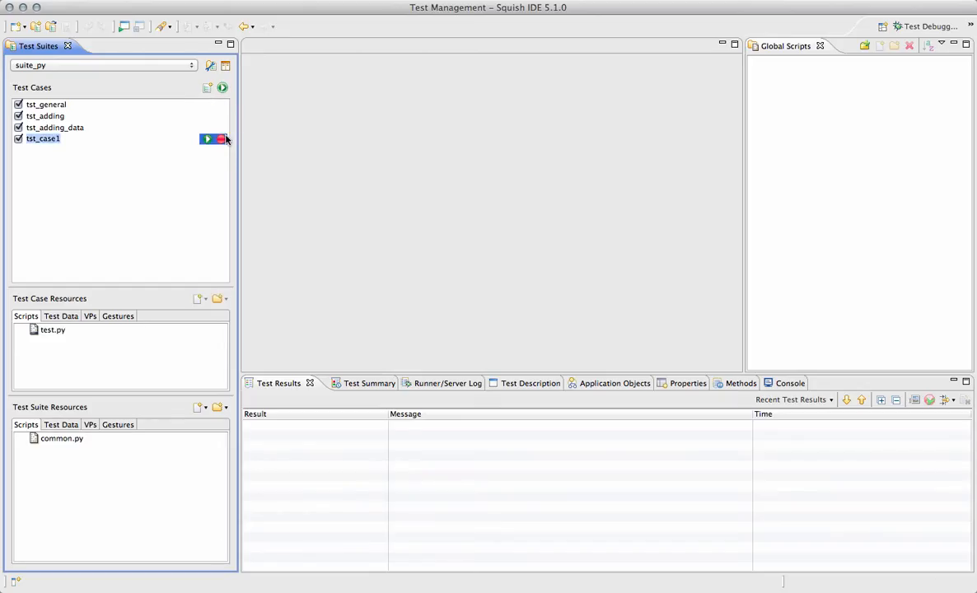
double_click(43, 139)
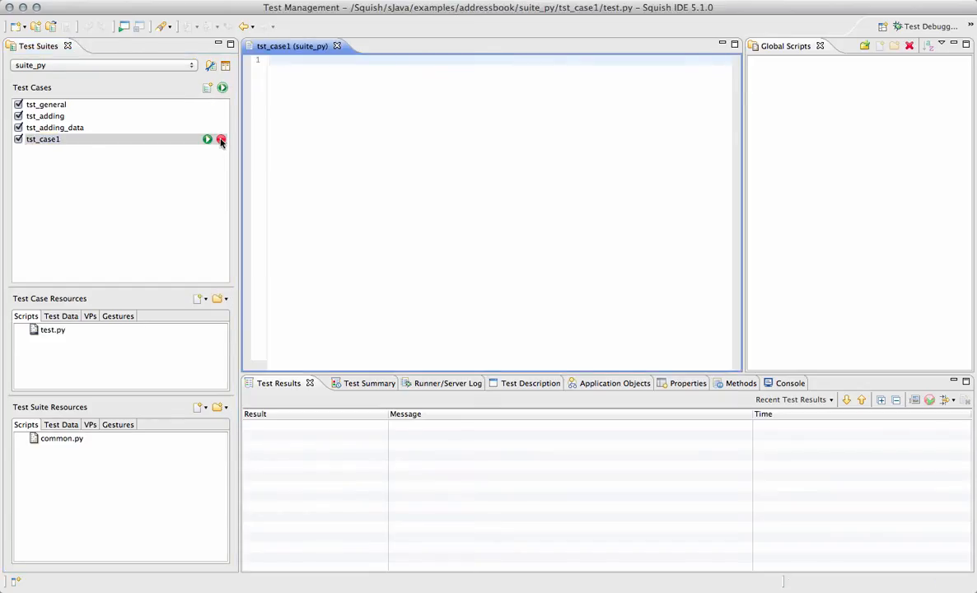
- Start recording tst_case1, create a new address book and begin adding a contact
click(208, 138)
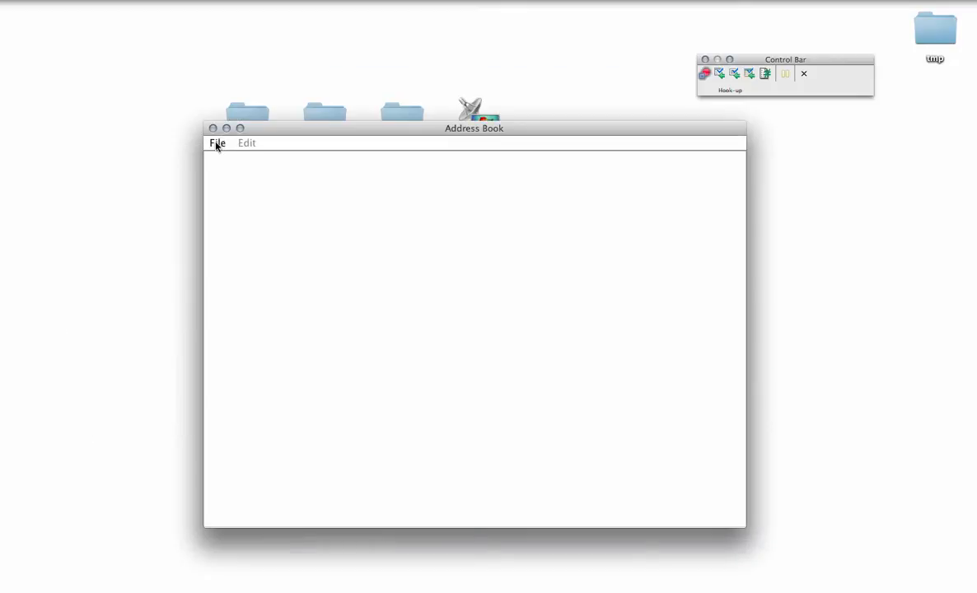
click(217, 143)
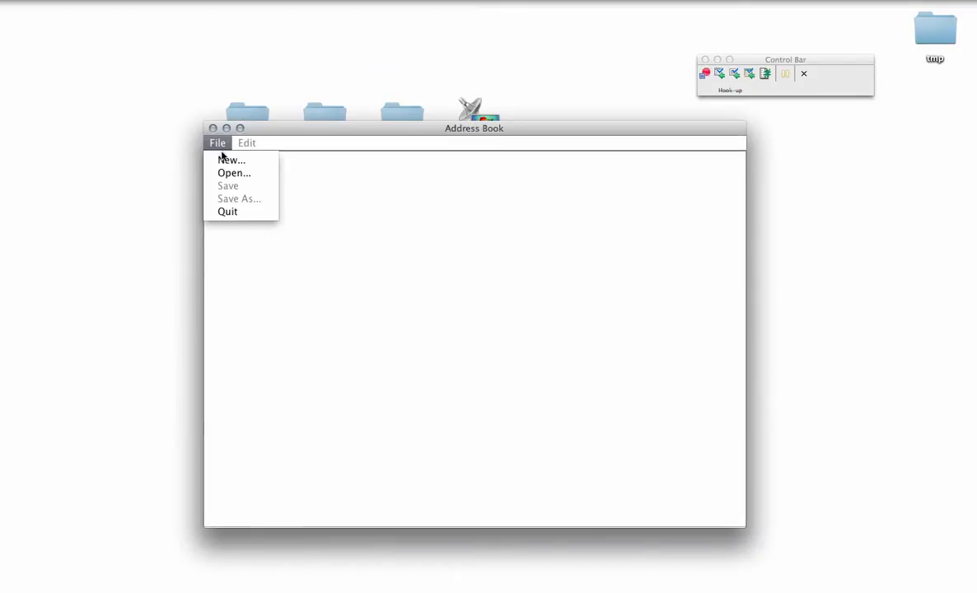
click(231, 160)
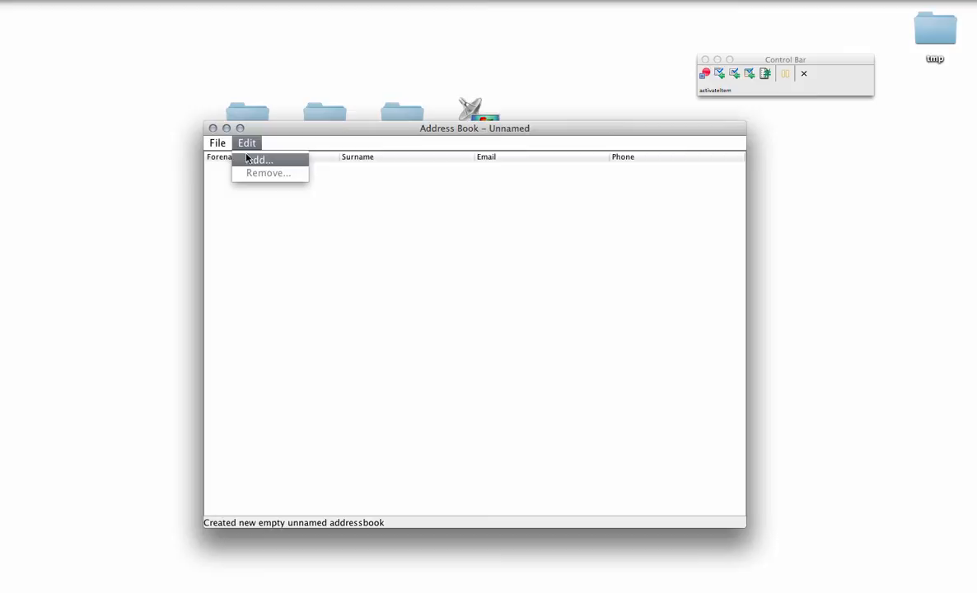
click(259, 160)
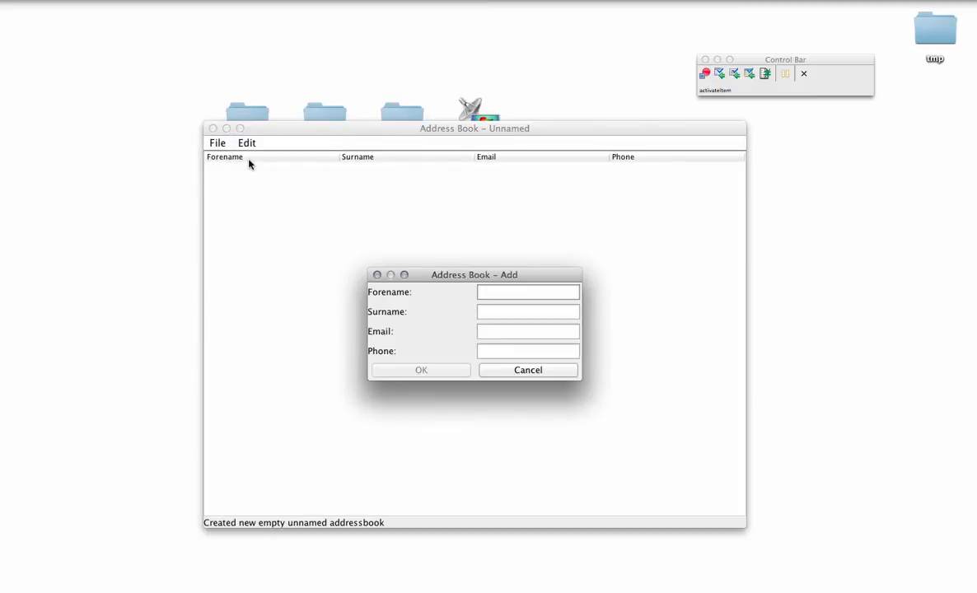
text(smith)
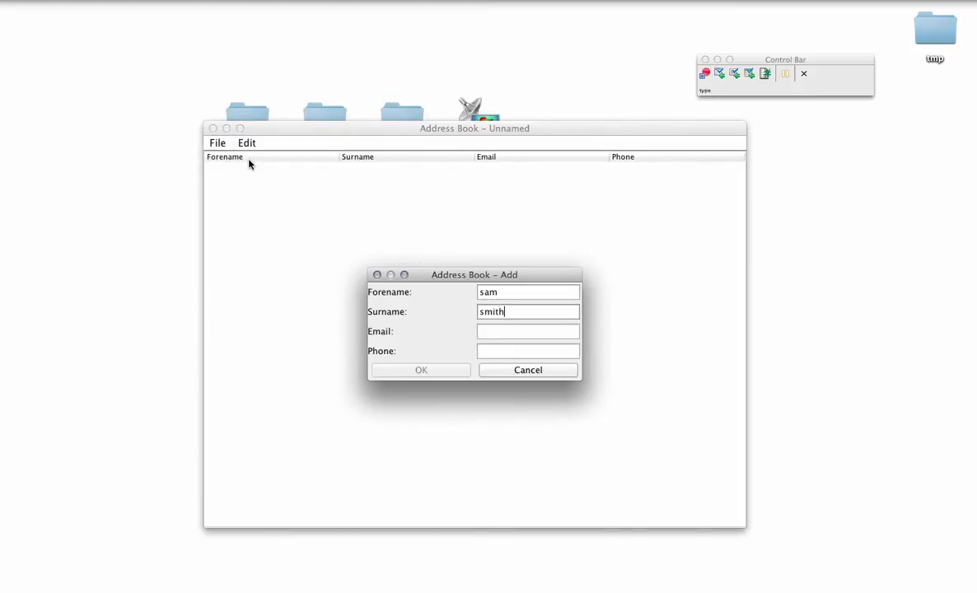
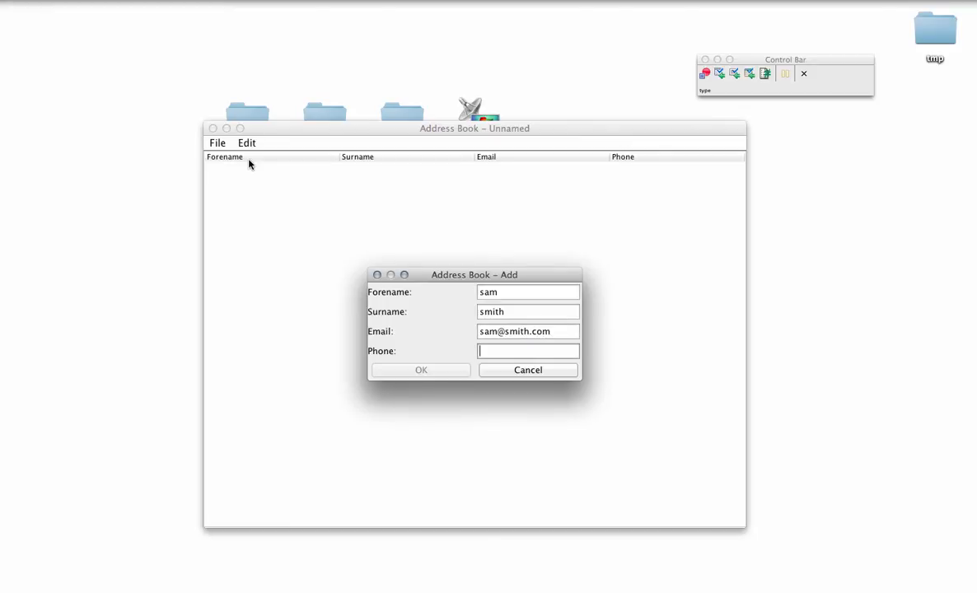
text(123.123.1234)
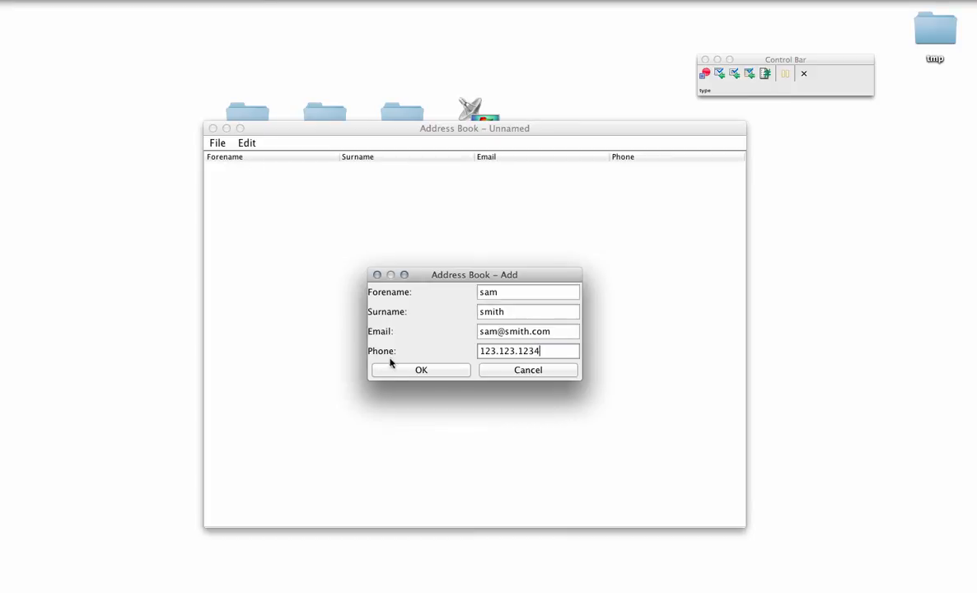
click(420, 370)
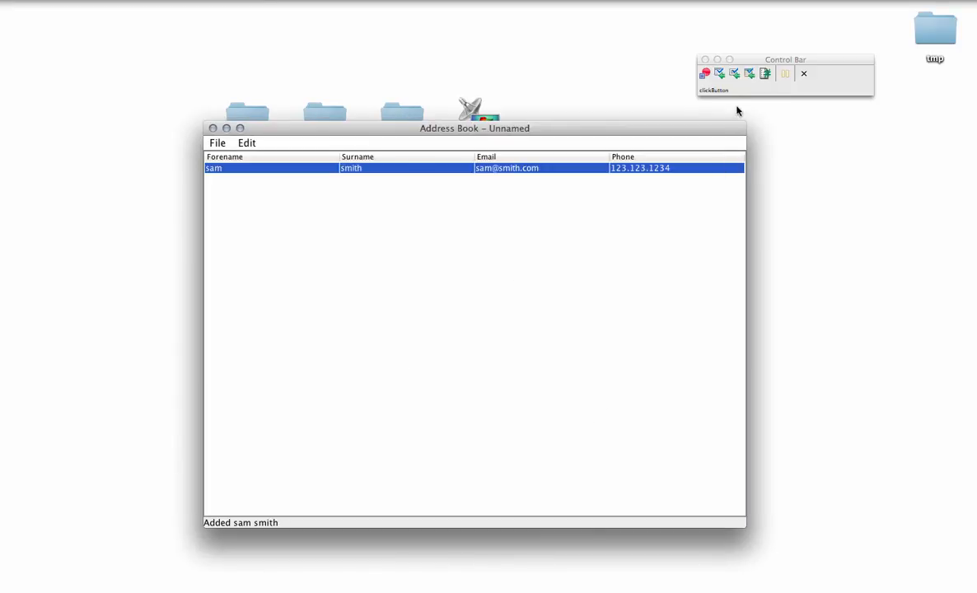
click(720, 73)
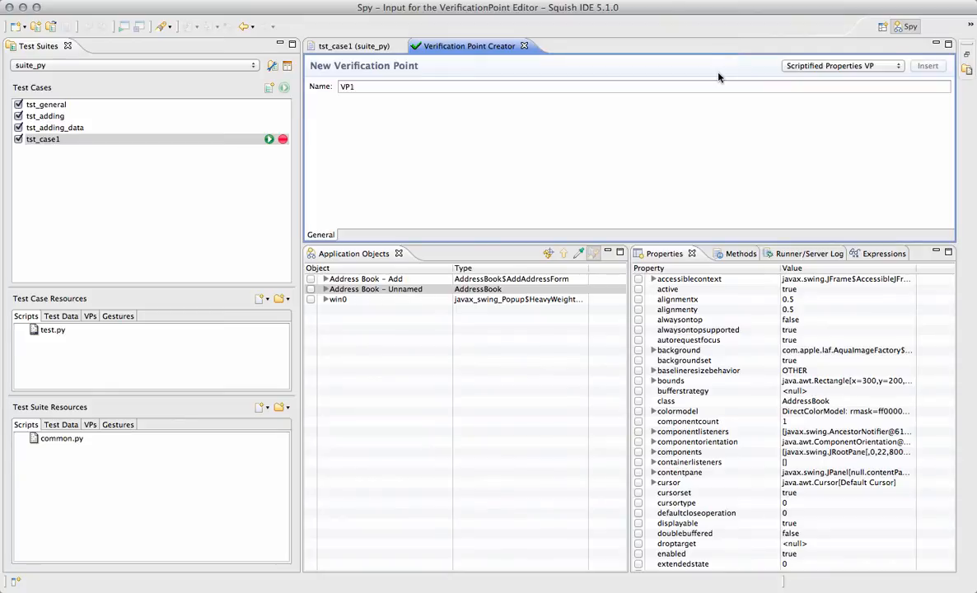
- Choose Scriptified Properties VP as the type for verification point VP1
click(840, 65)
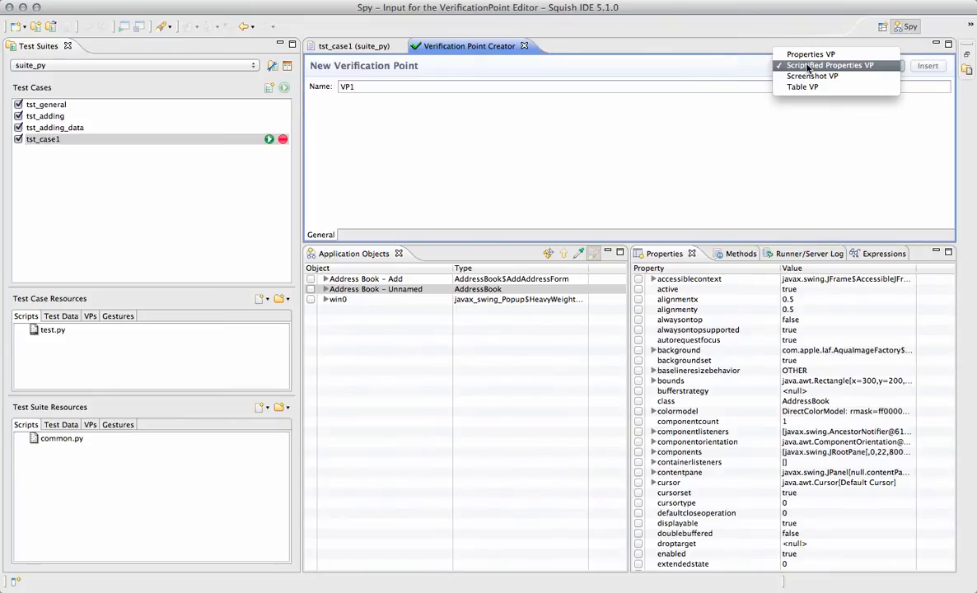
mouse_move(885, 69)
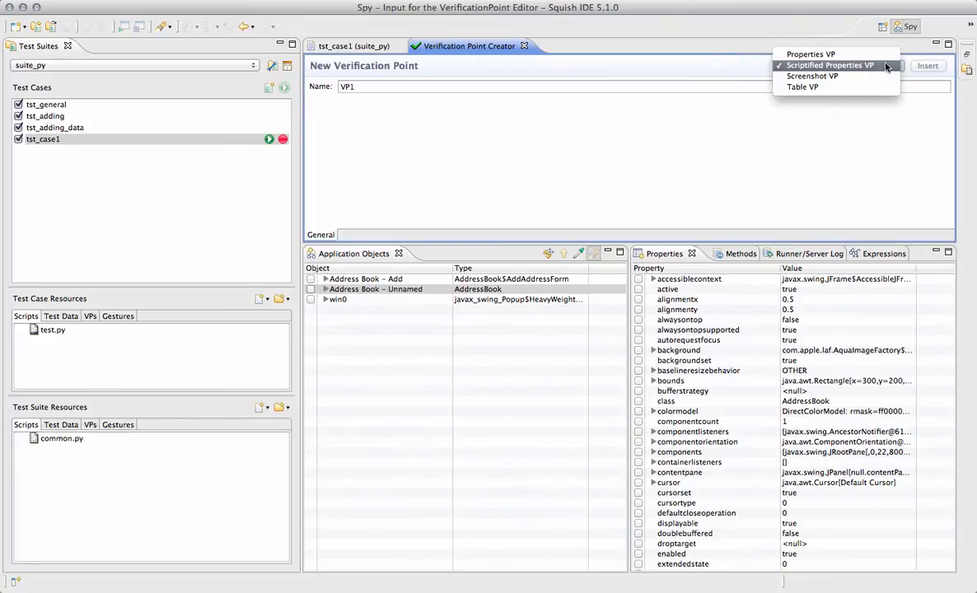
click(830, 65)
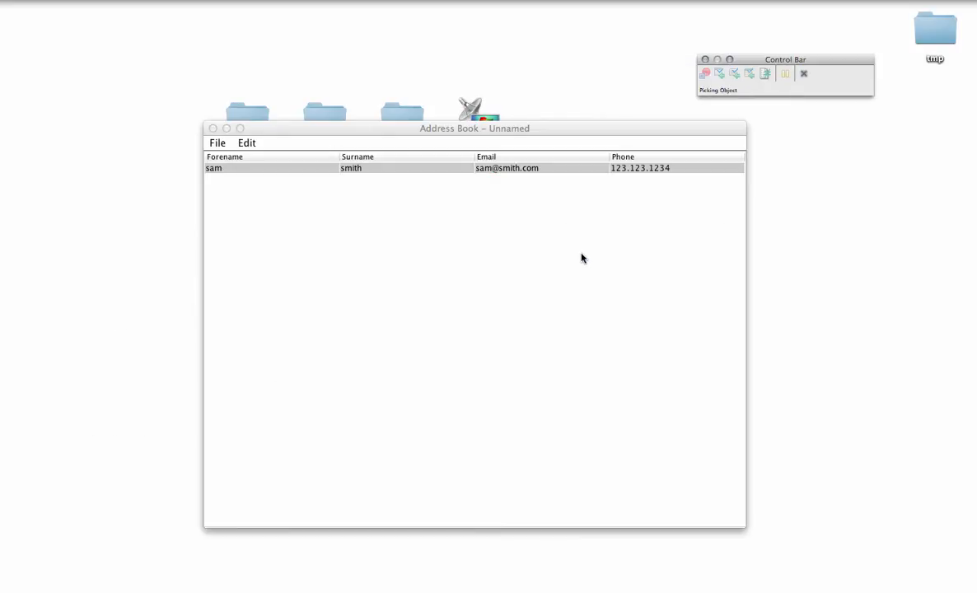
click(507, 169)
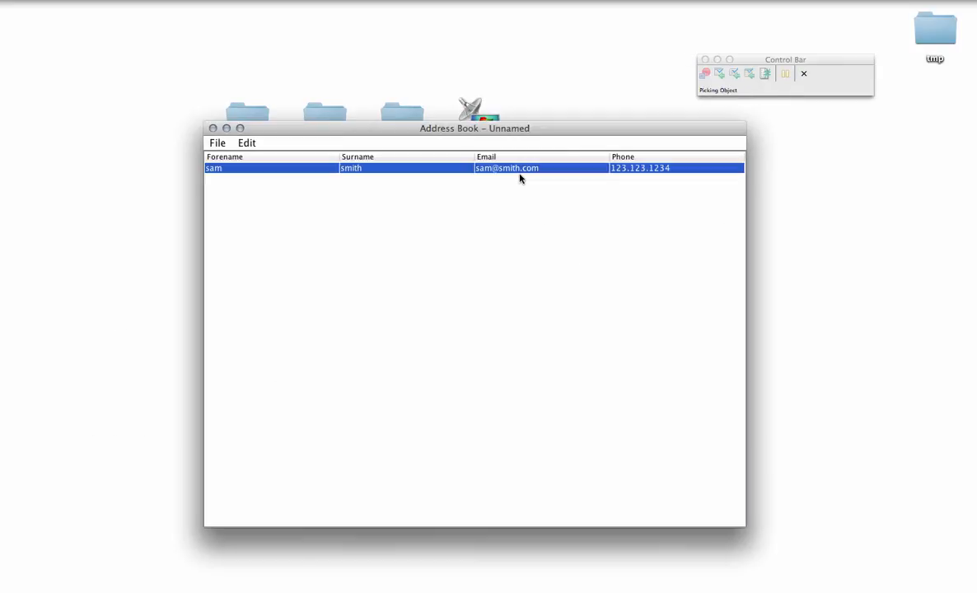
mouse_move(513, 171)
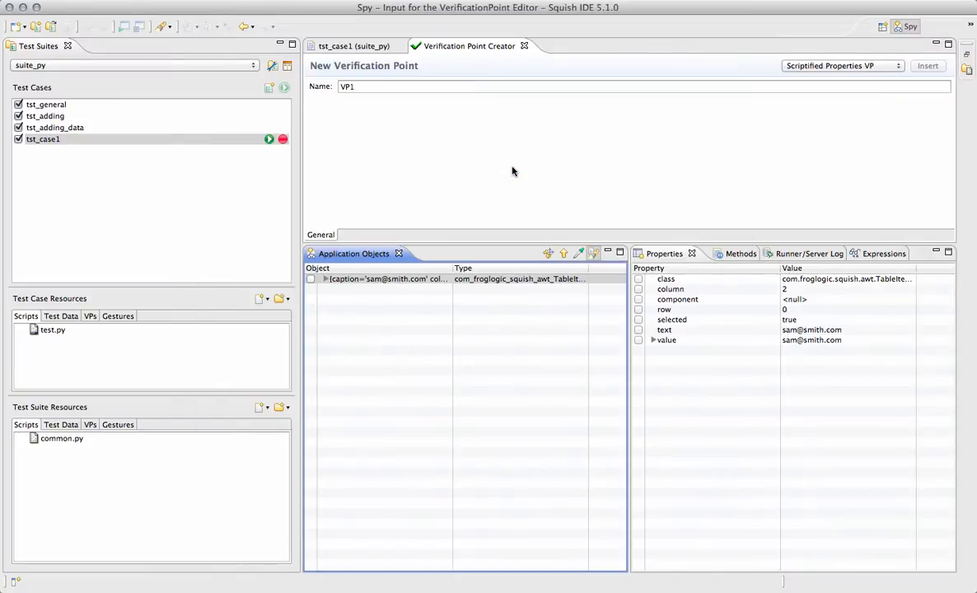
mouse_move(520, 198)
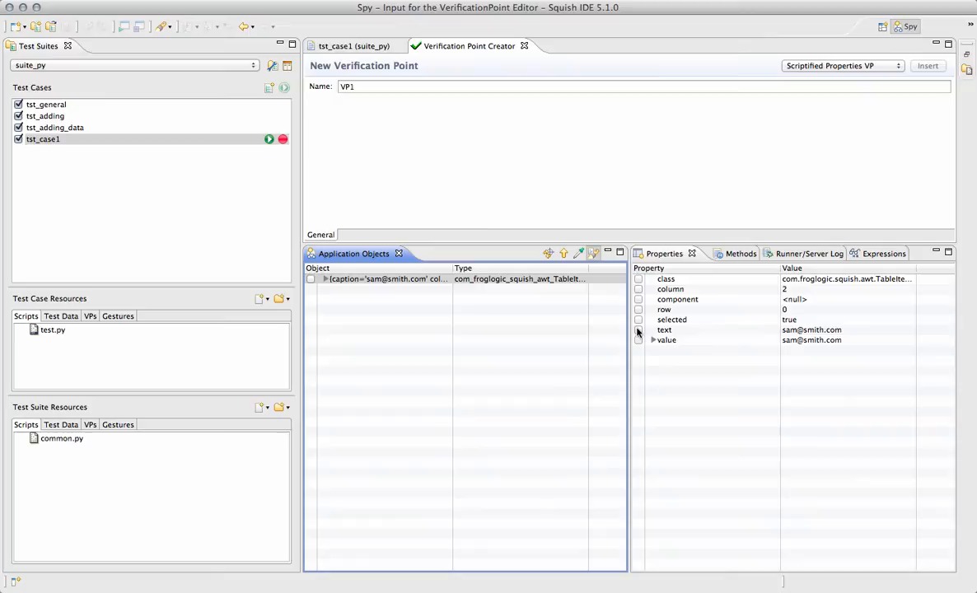
- Check the cell's text and column properties, inspect value details, and insert VP1
click(639, 330)
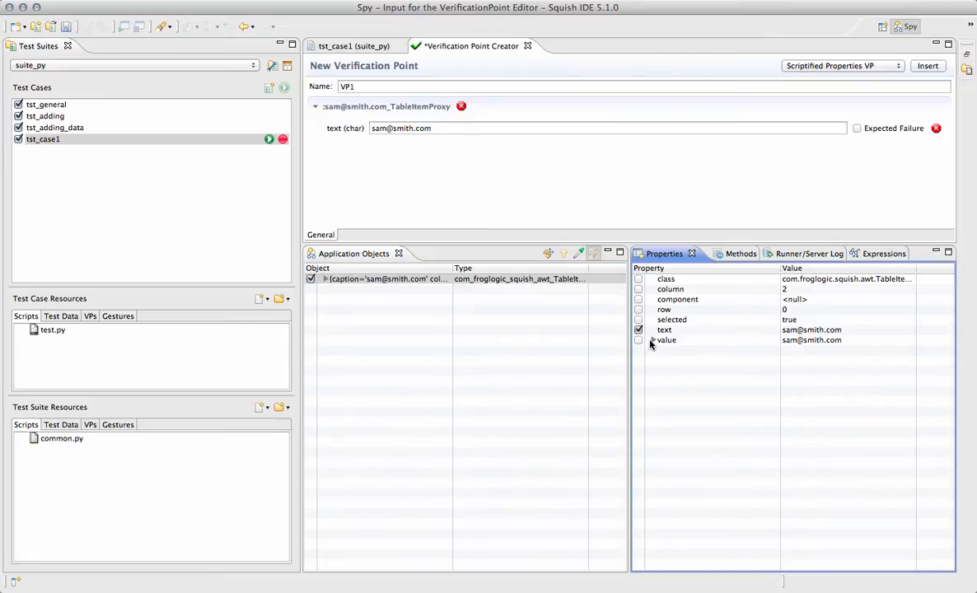
click(653, 340)
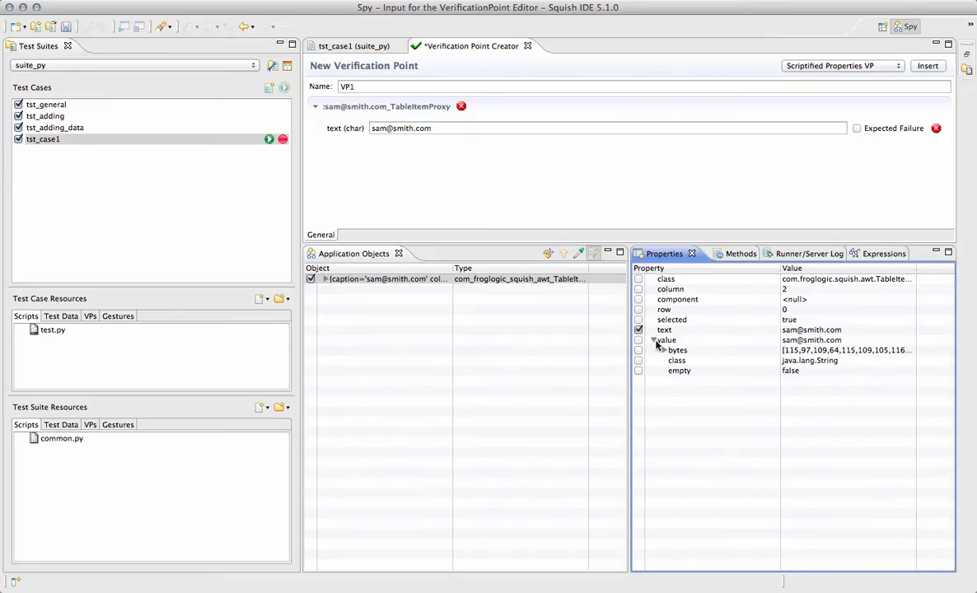
click(664, 350)
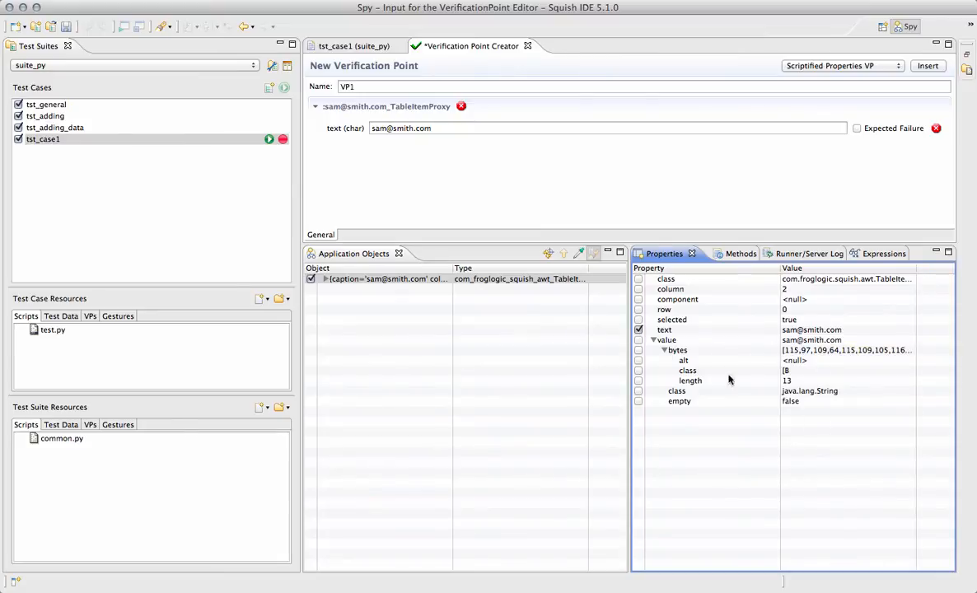
click(638, 289)
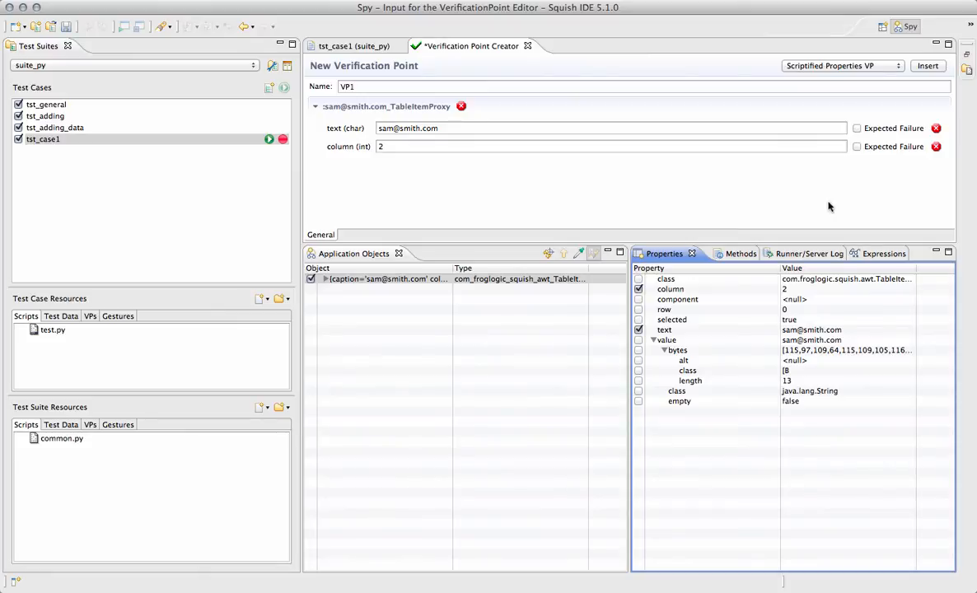
mouse_move(929, 65)
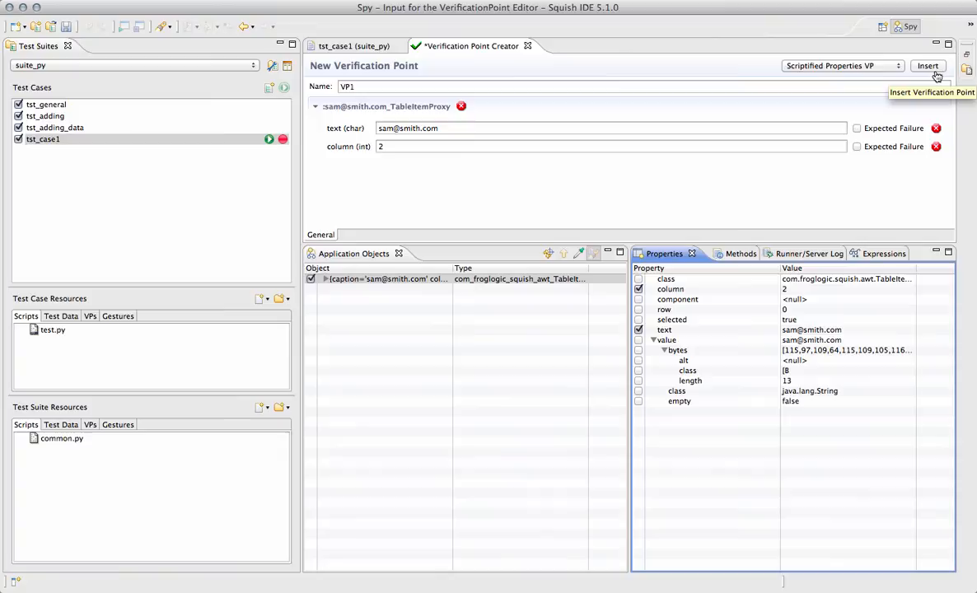
click(928, 65)
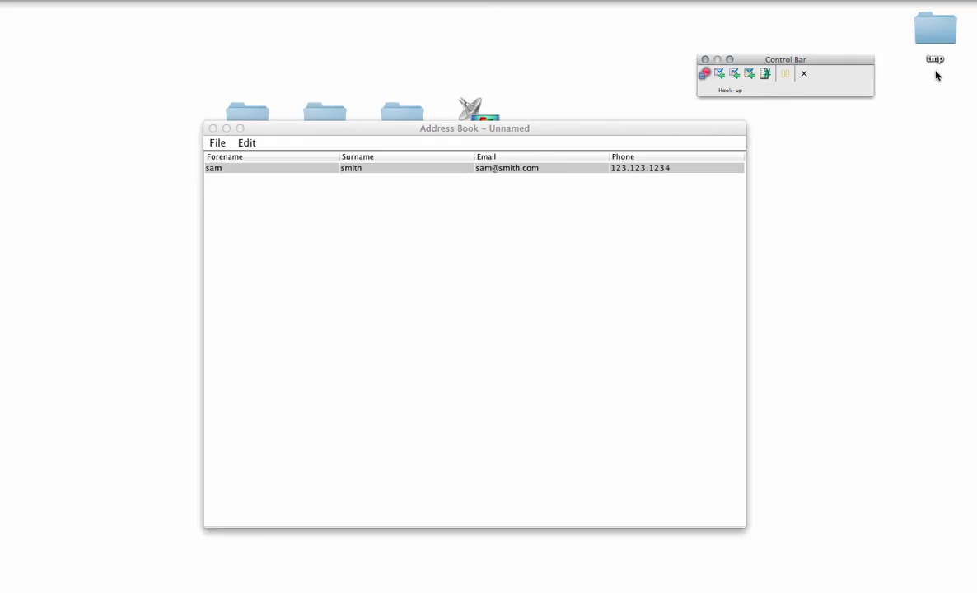
mouse_move(705, 74)
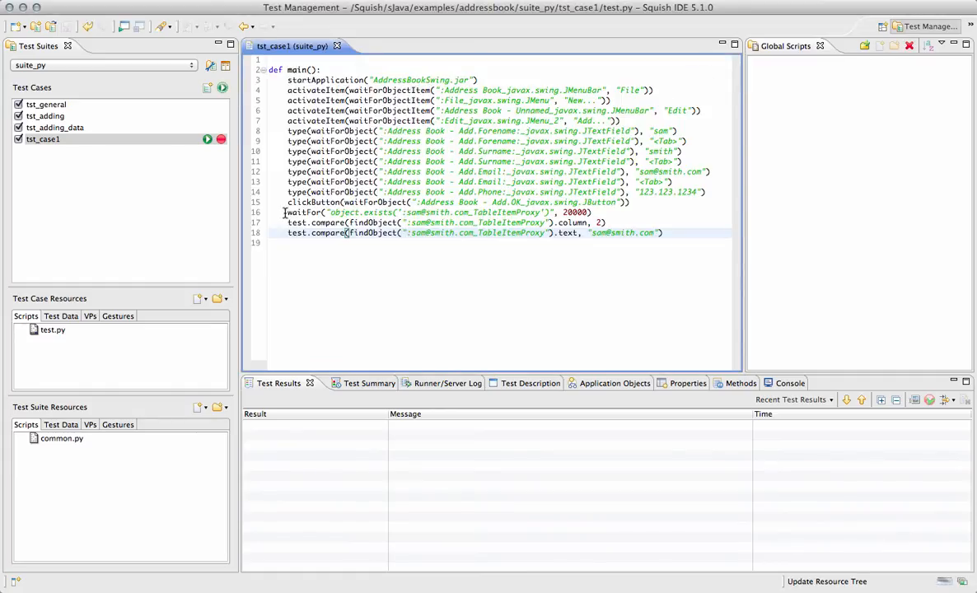
- Select verification lines 16–18 in test.py and run tst_case1
drag(284, 211, 667, 232)
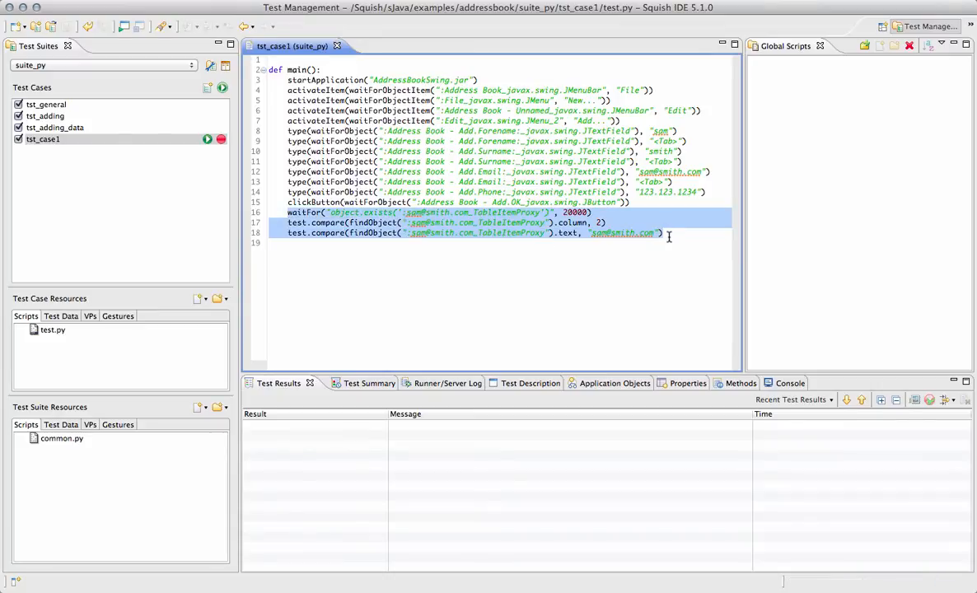
click(663, 233)
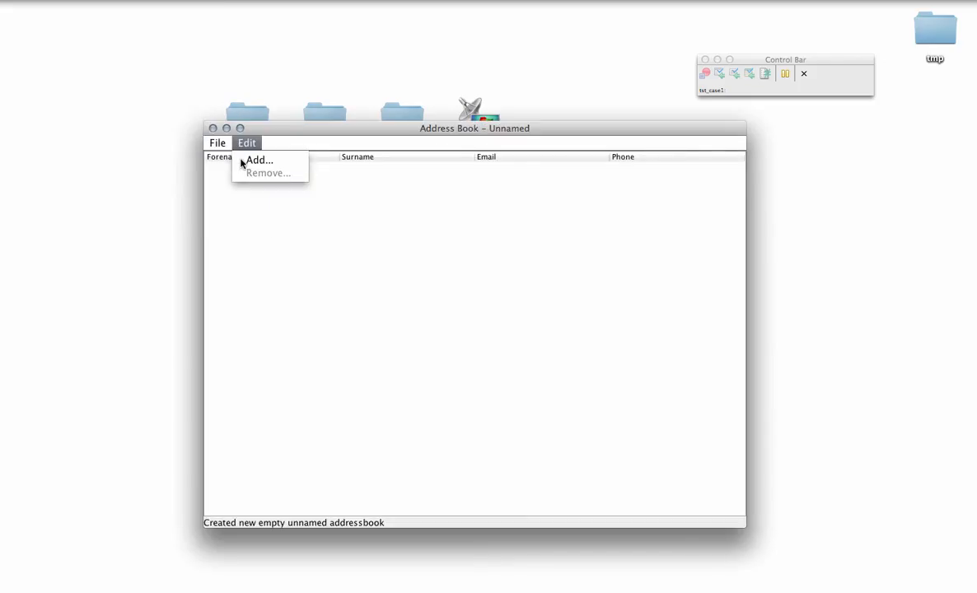
click(258, 160)
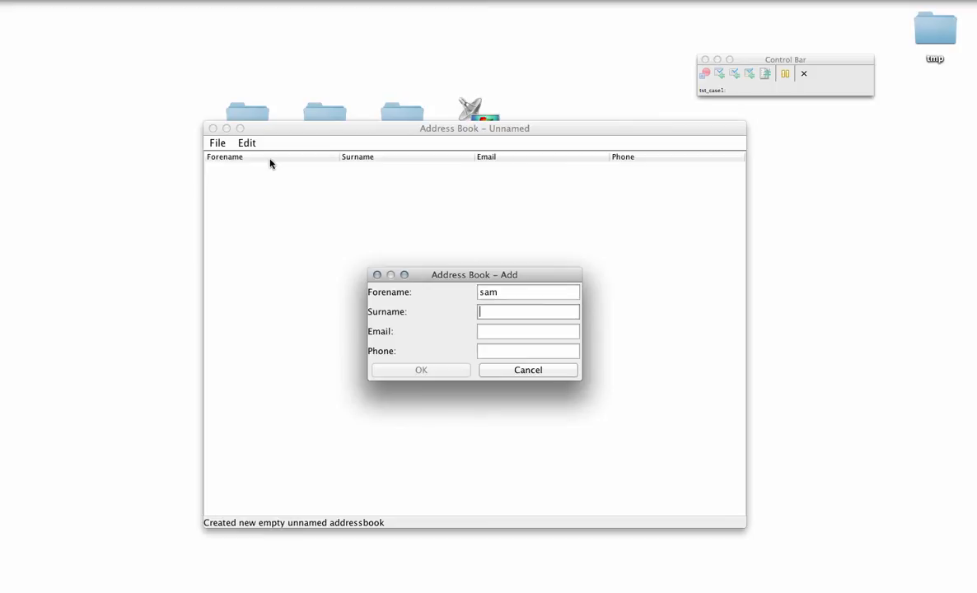
text(smith)
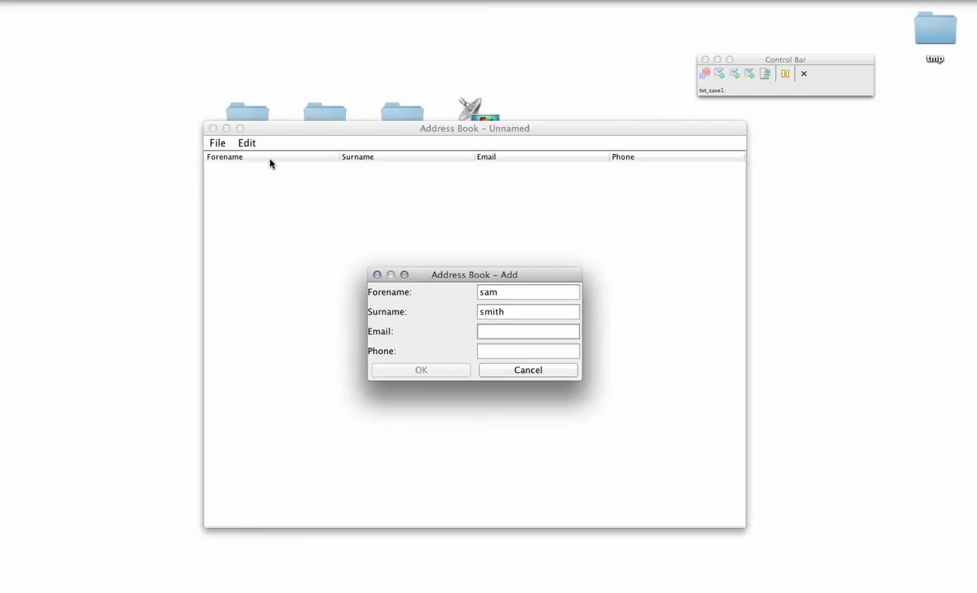
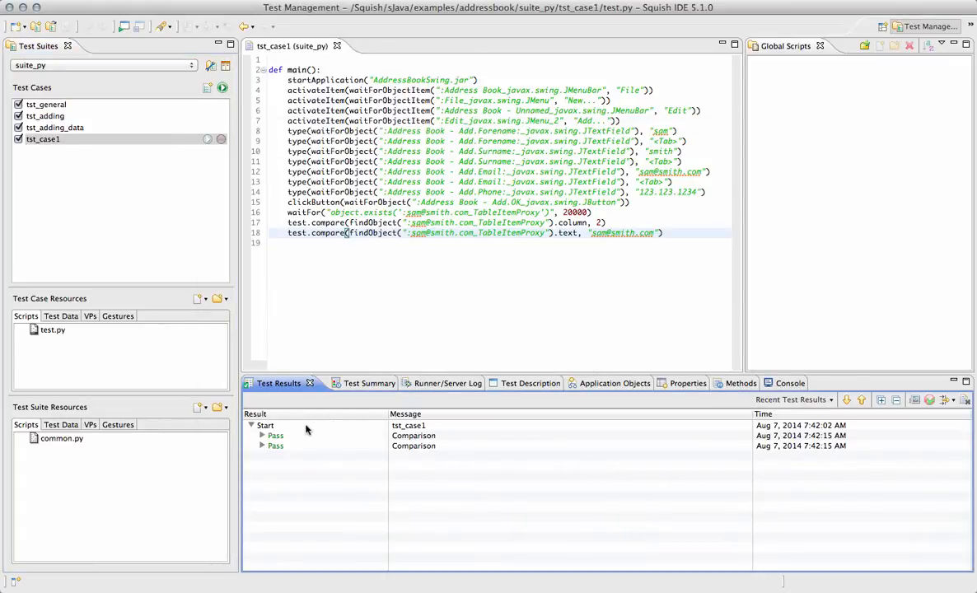
- Expand the first Pass result to show that '2' and '2' are equal
click(263, 435)
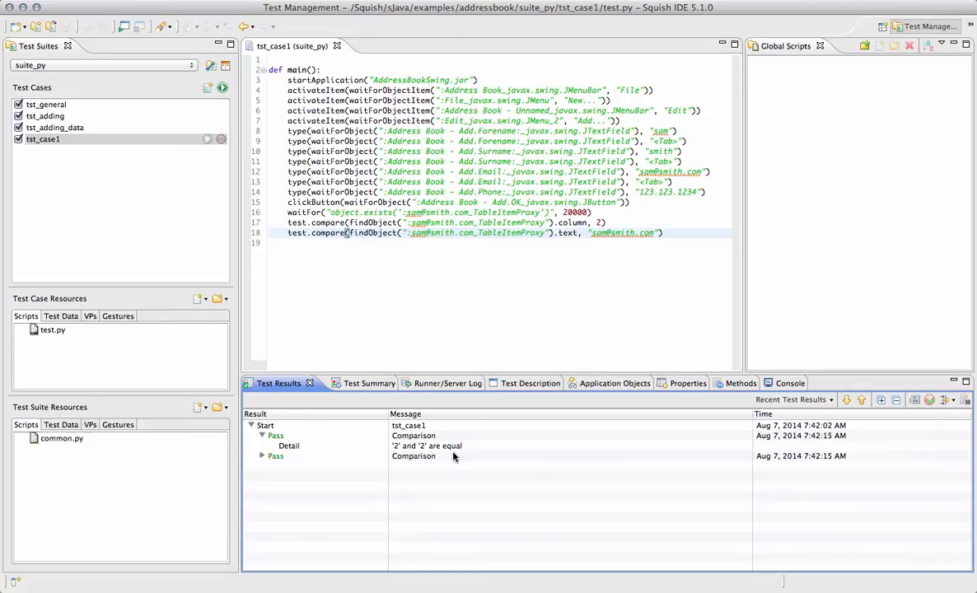